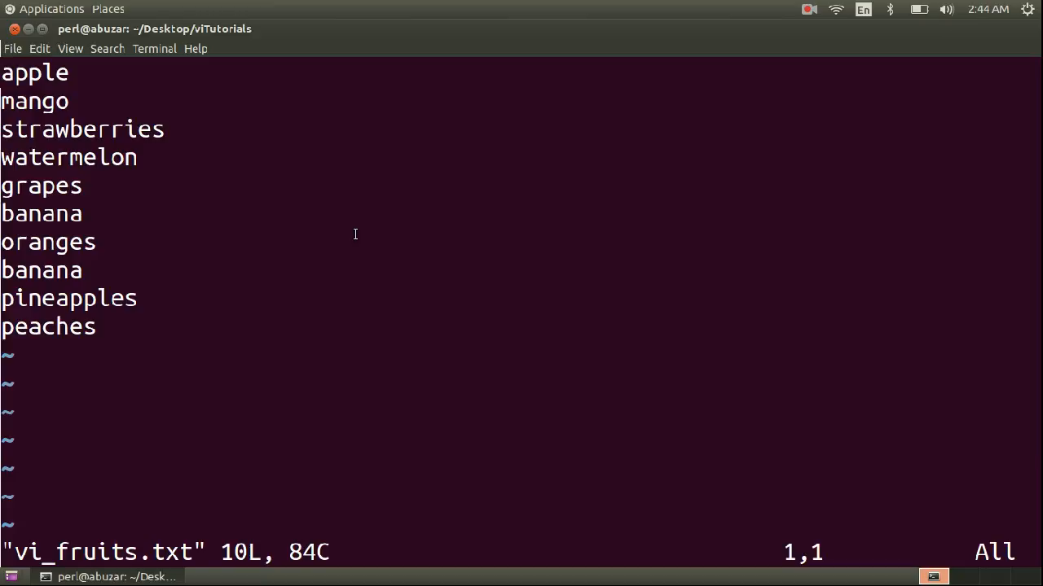
Insert 'kiwi' as a new first line above apple and return to normal mode.
key("gg")
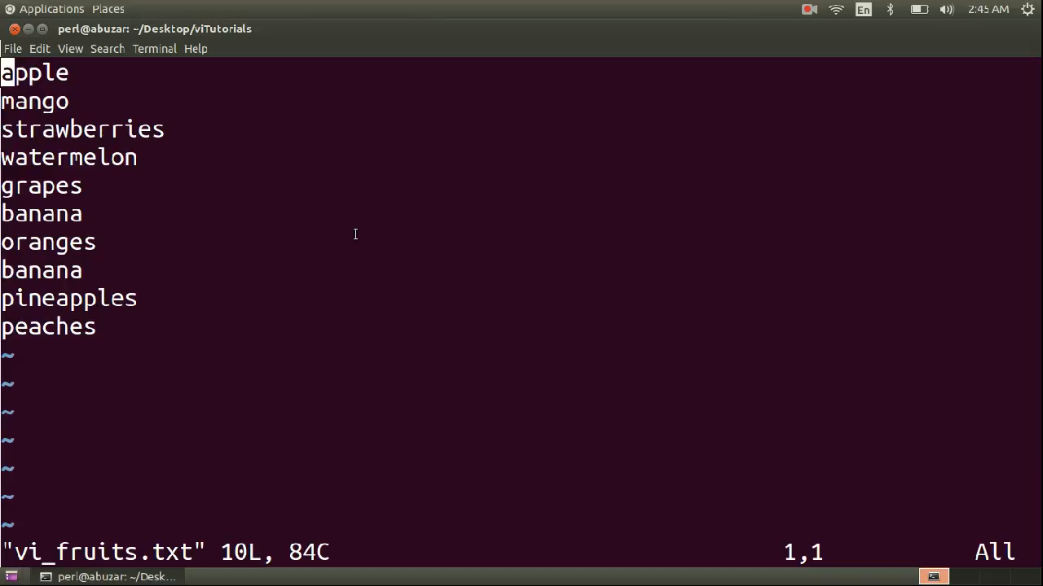
key("i")
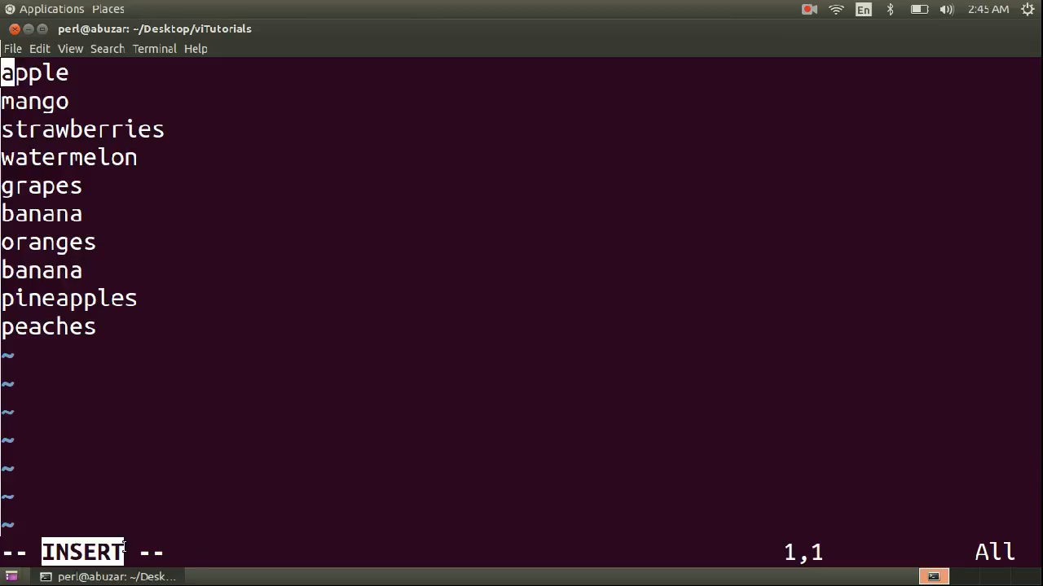
mouse_move(173, 323)
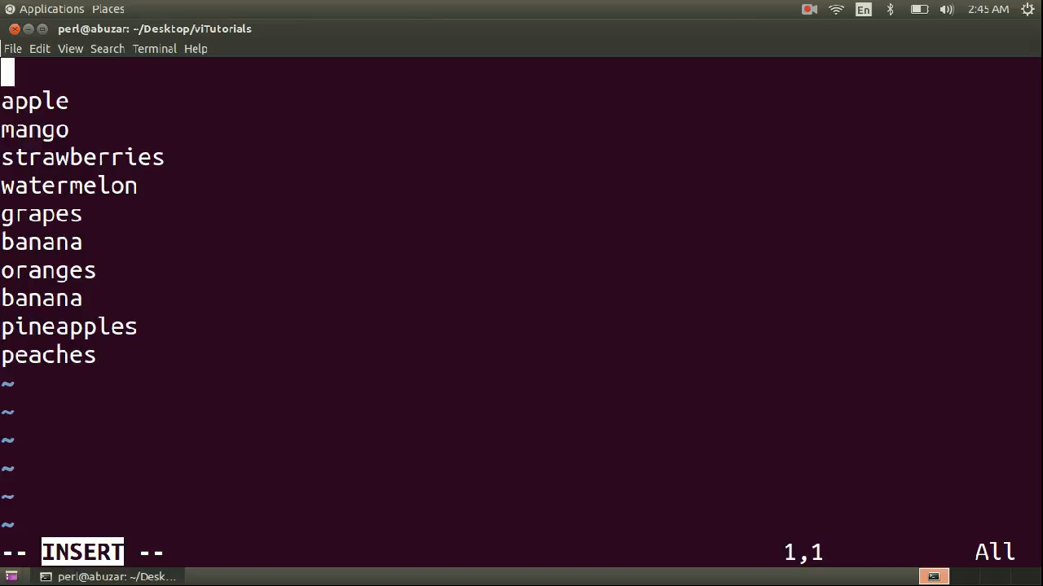
type("kiwi")
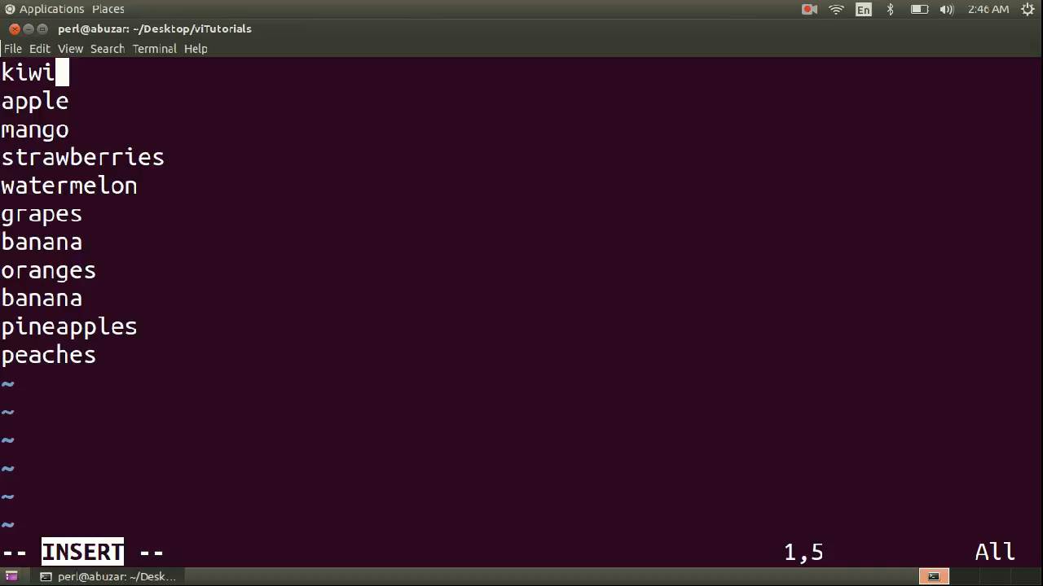
key("Escape")
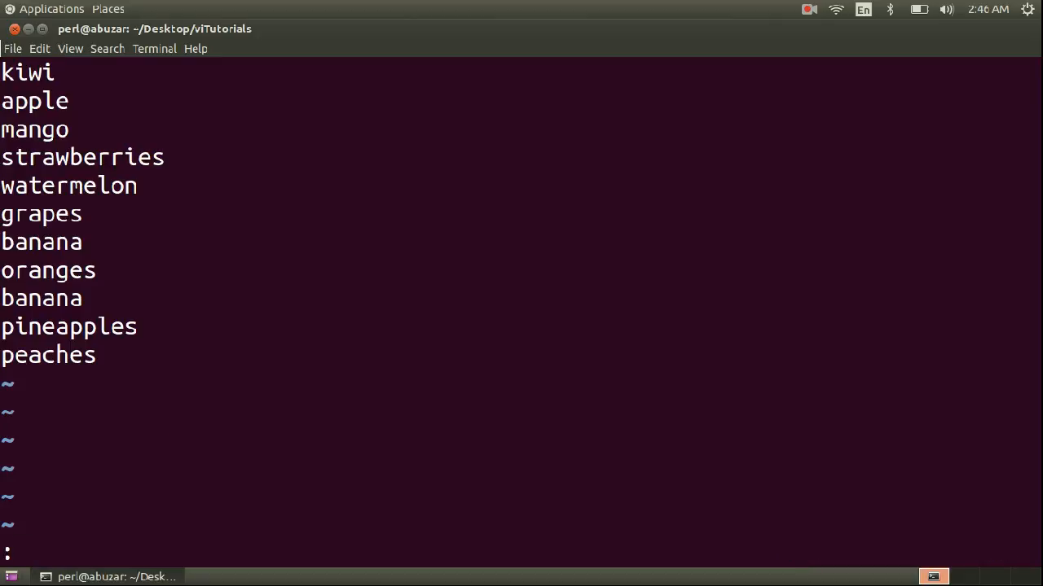
Write vi_fruits.txt to disk with :w.
key(":")
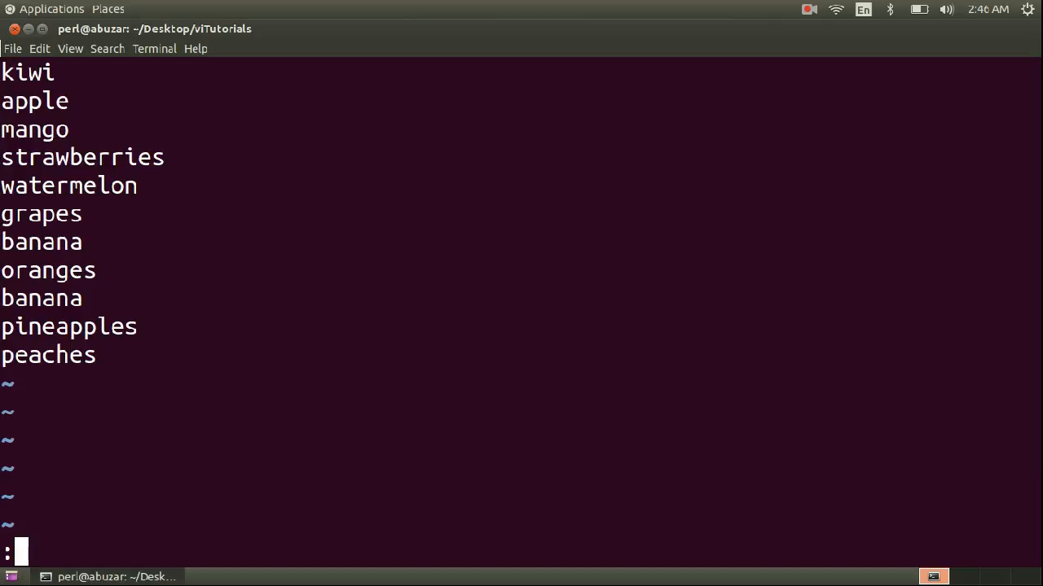
type("w")
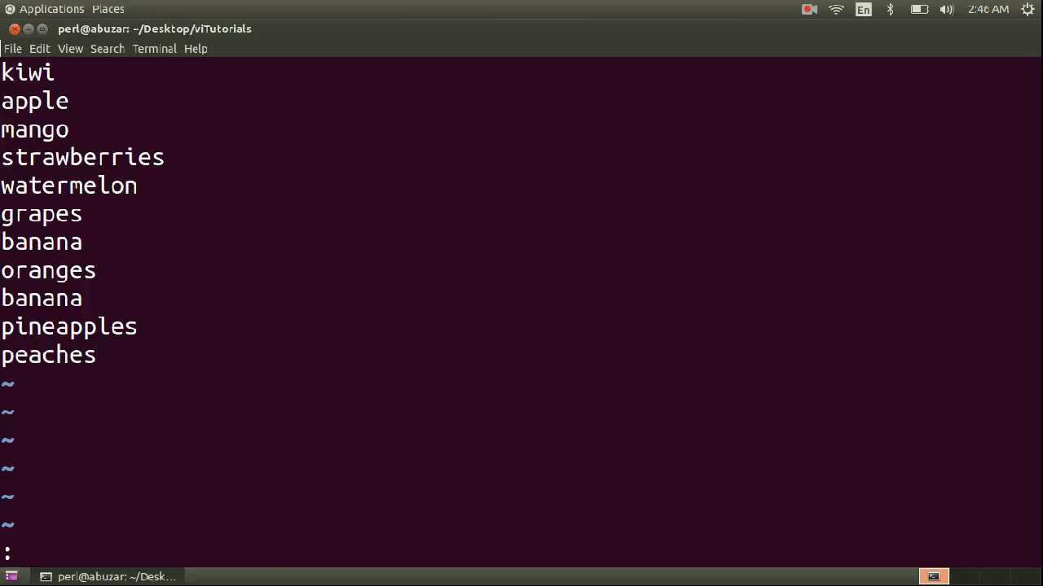
Quit vi with :q and reopen vi_fruits.txt from the shell.
type("q")
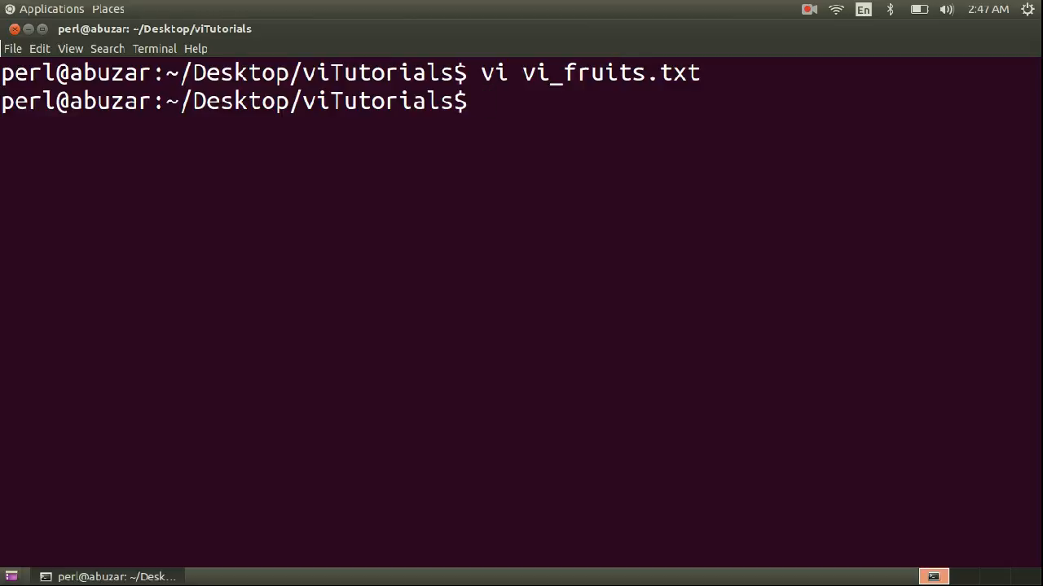
type("vi vi_fruits.txt")
type(":")
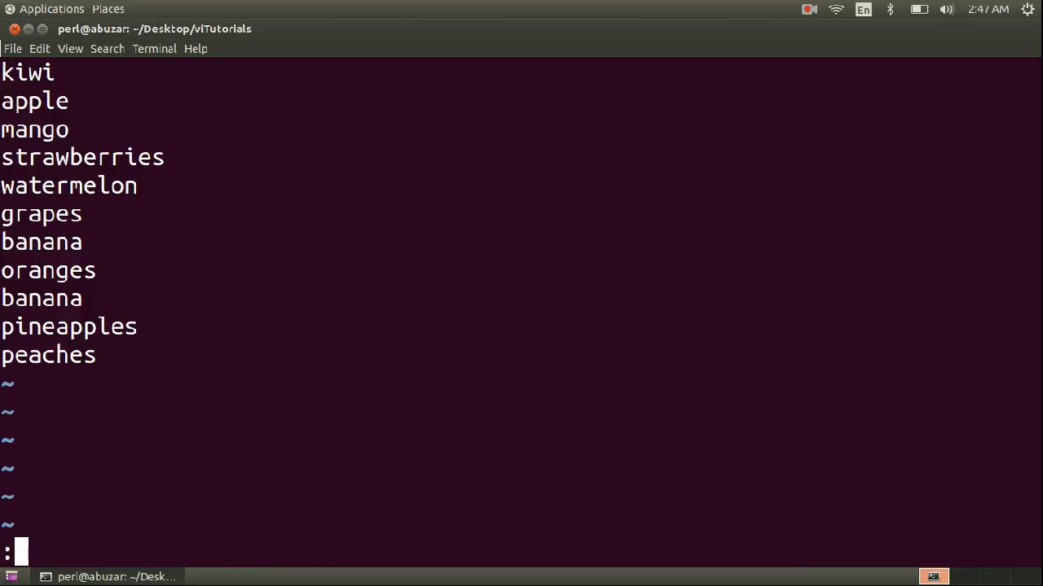
Search for 'mango' with /mango, landing on line 3.
type("/")
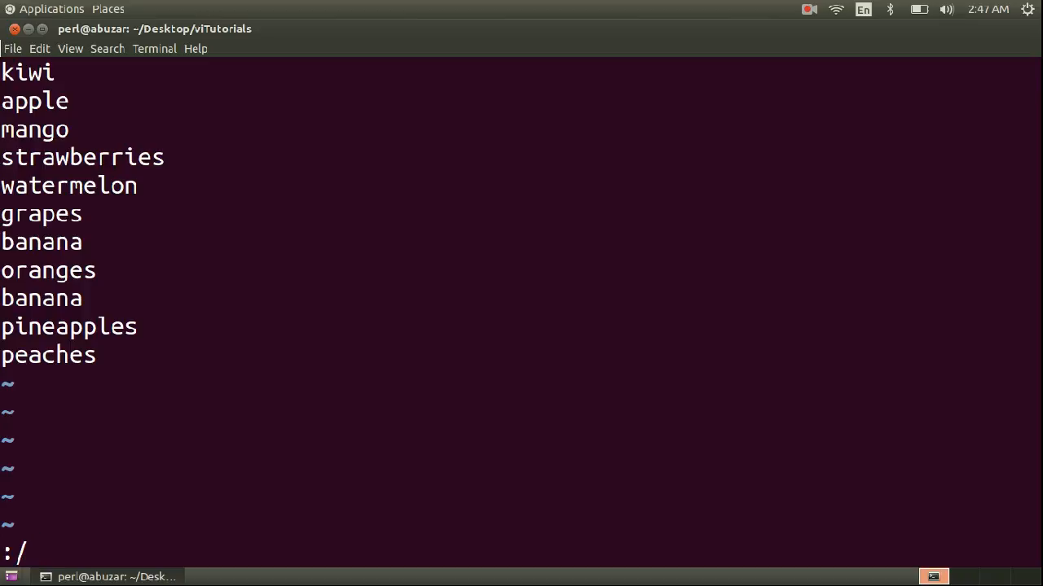
type("man")
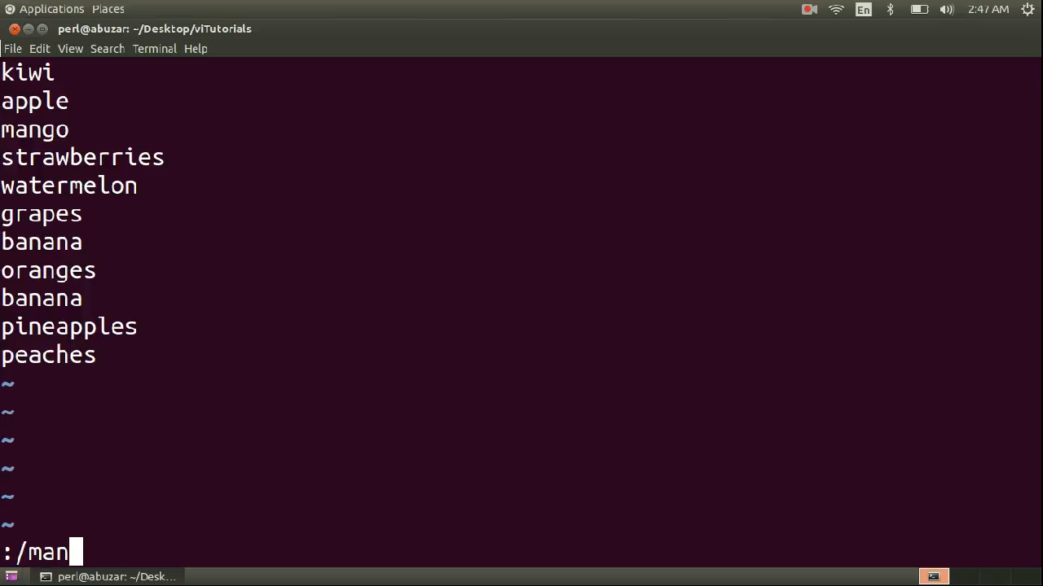
type("go")
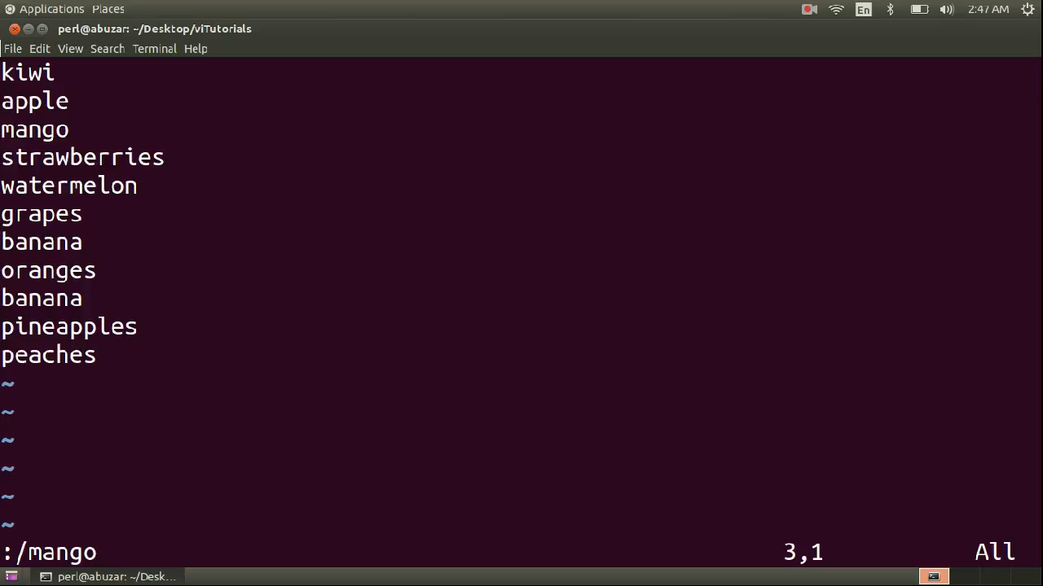
mouse_move(734, 547)
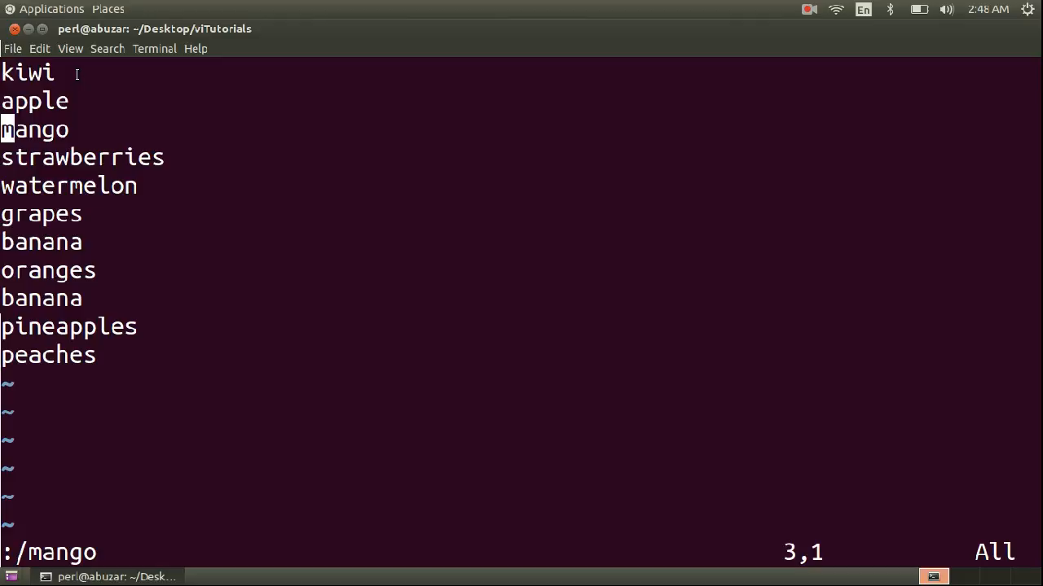
Run :sort to order all fruit lines alphabetically from apple to watermelon.
key("Escape")
type(":")
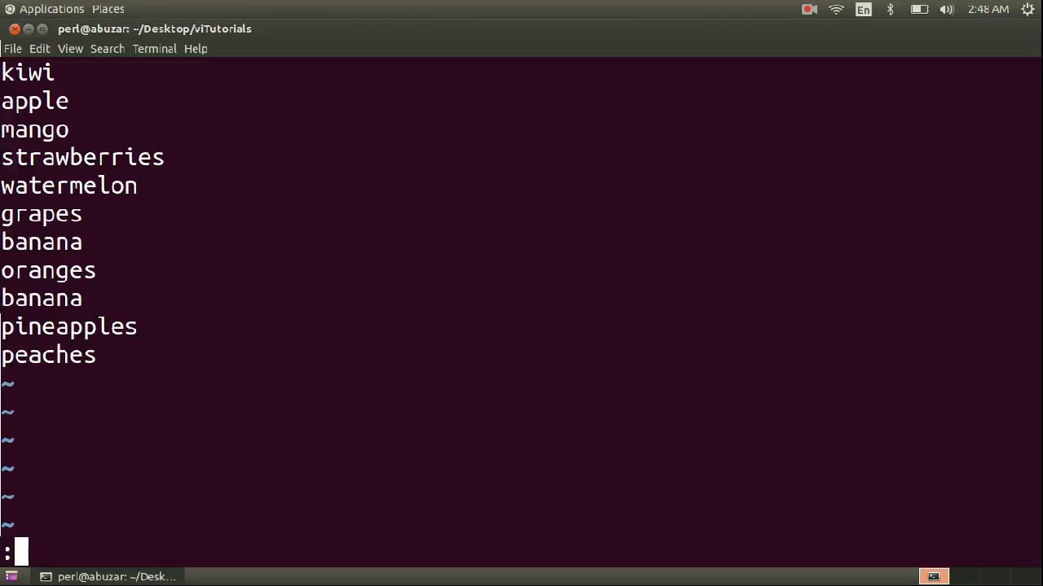
type("sort")
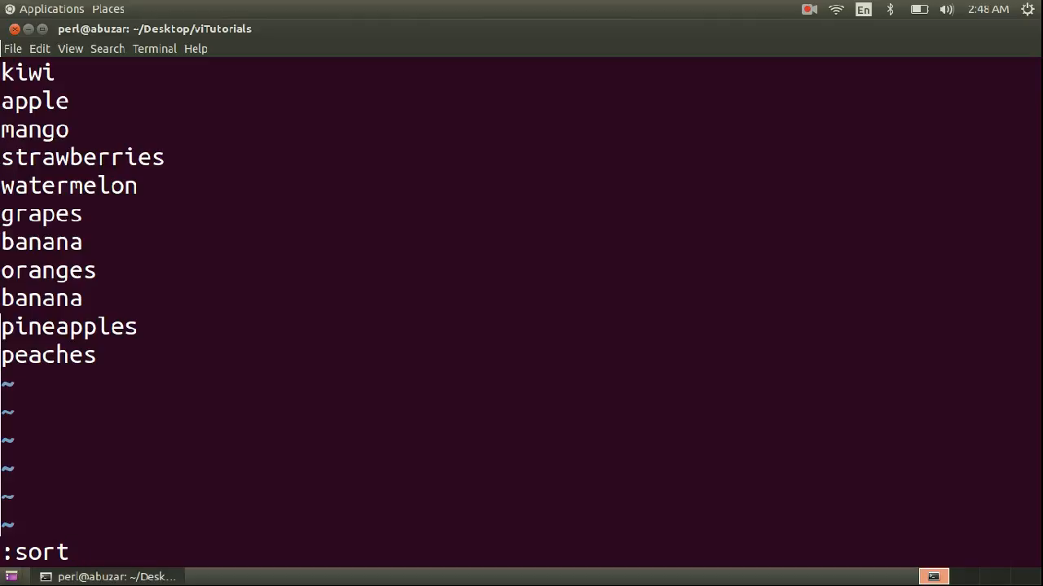
key("Return")
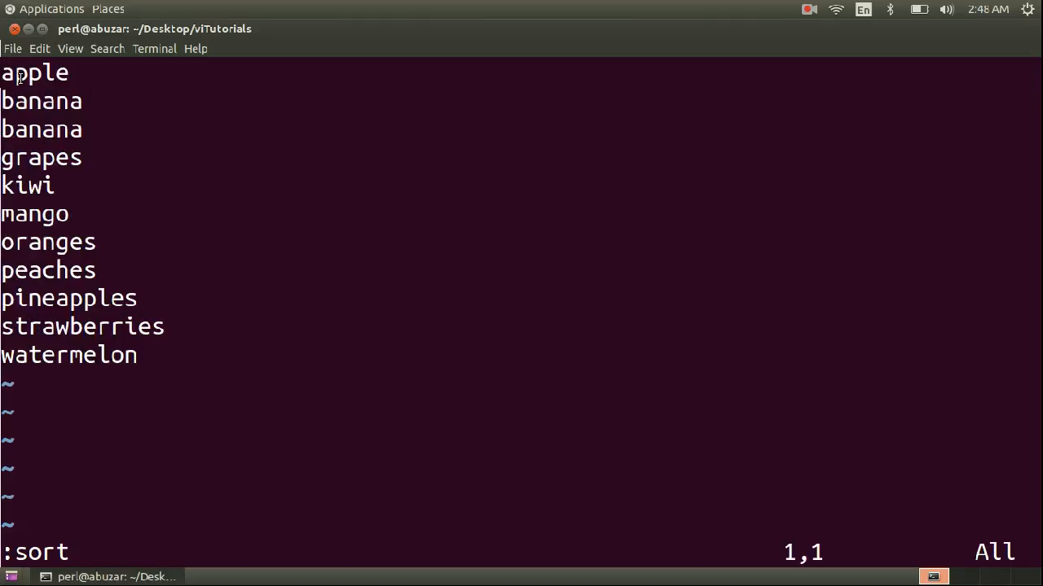